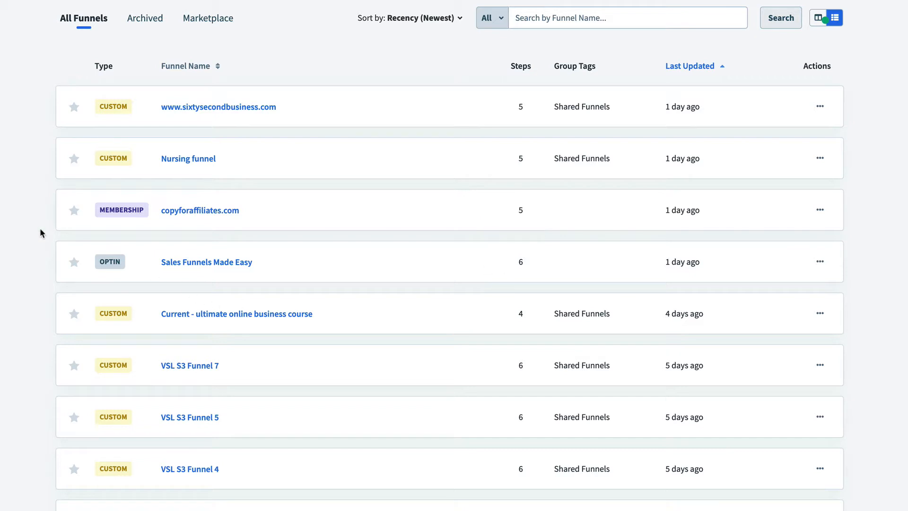
mouse_move(231, 264)
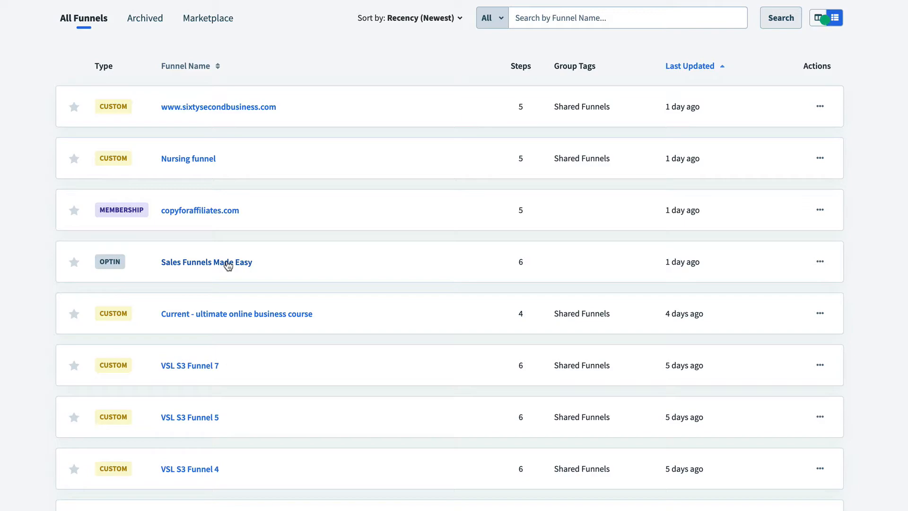
Open the Sales Funnels Made Easy funnel from All Funnels and view its Optin step.
left_click(206, 261)
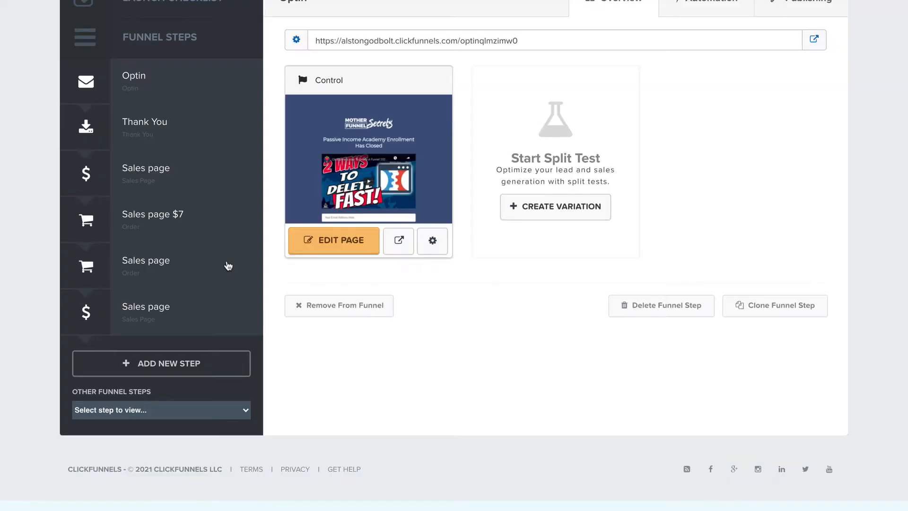
left_click(133, 81)
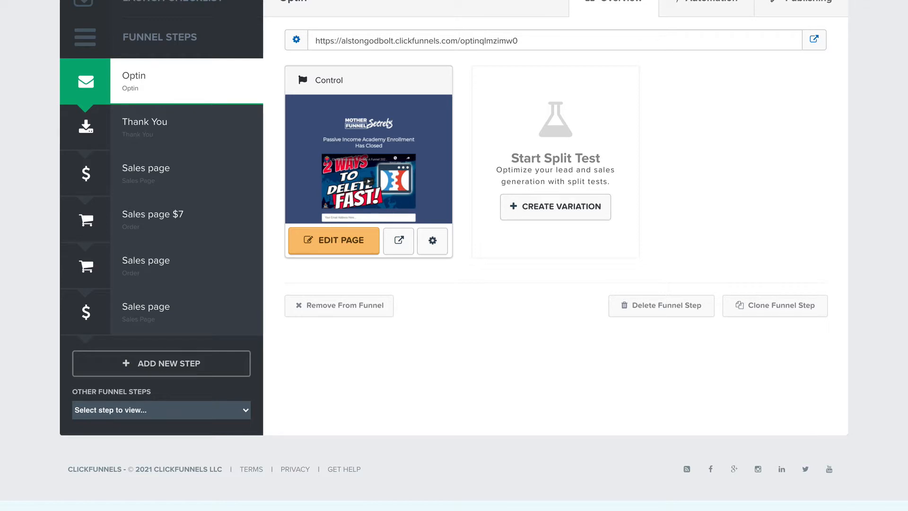
mouse_move(414, 53)
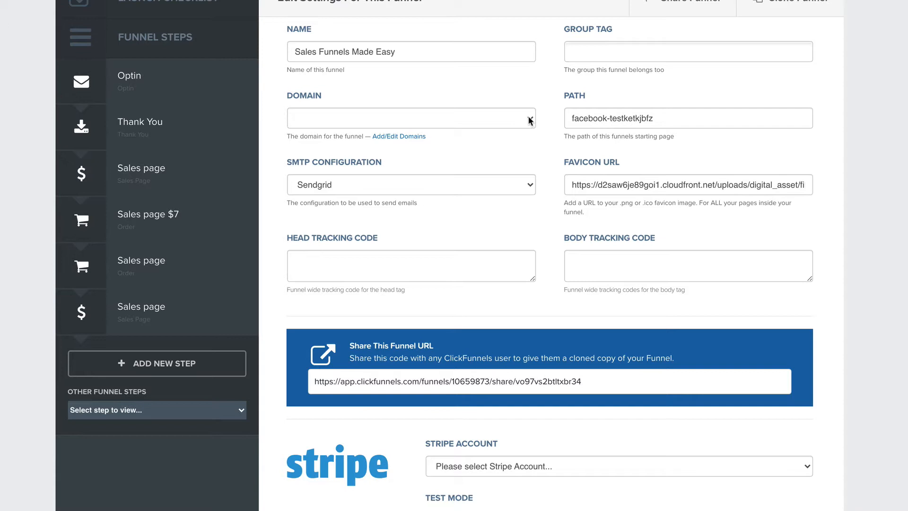
Set the funnel's domain to alstongodbolt.click and select the old funnel path.
left_click(411, 118)
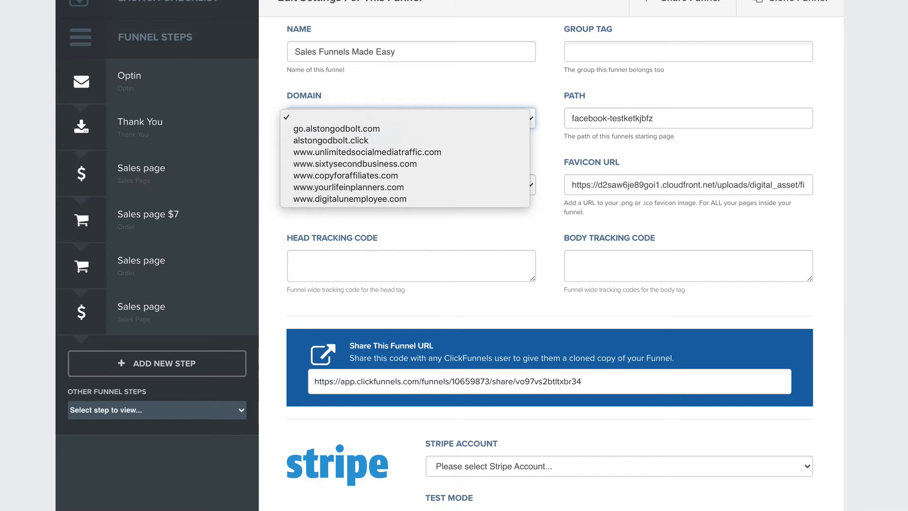
left_click(411, 118)
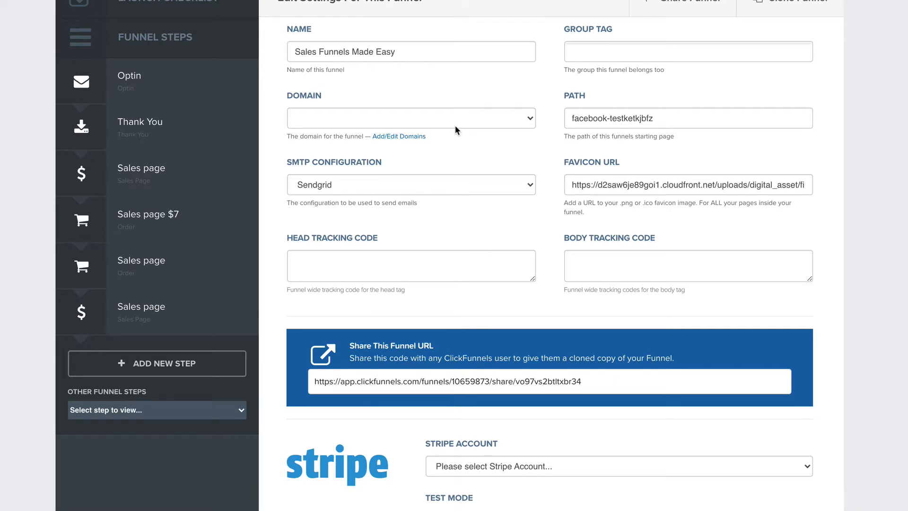
left_click(410, 118)
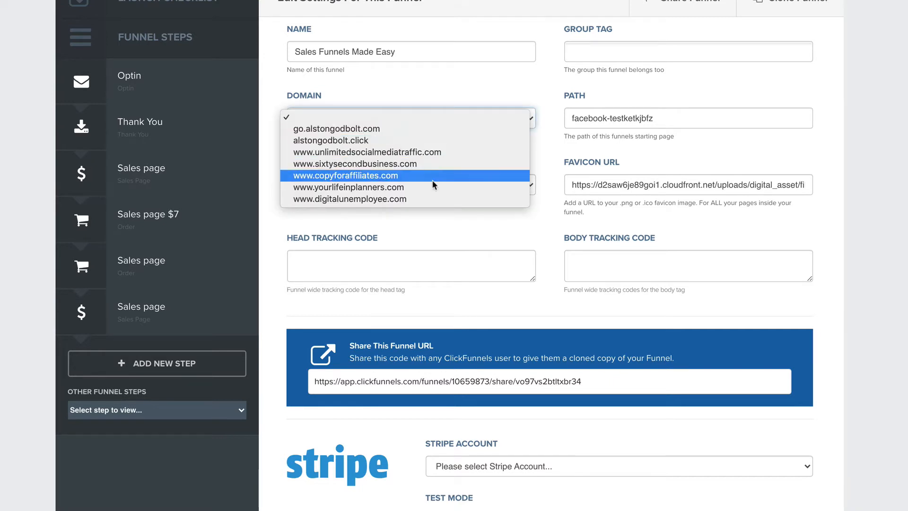
left_click(350, 199)
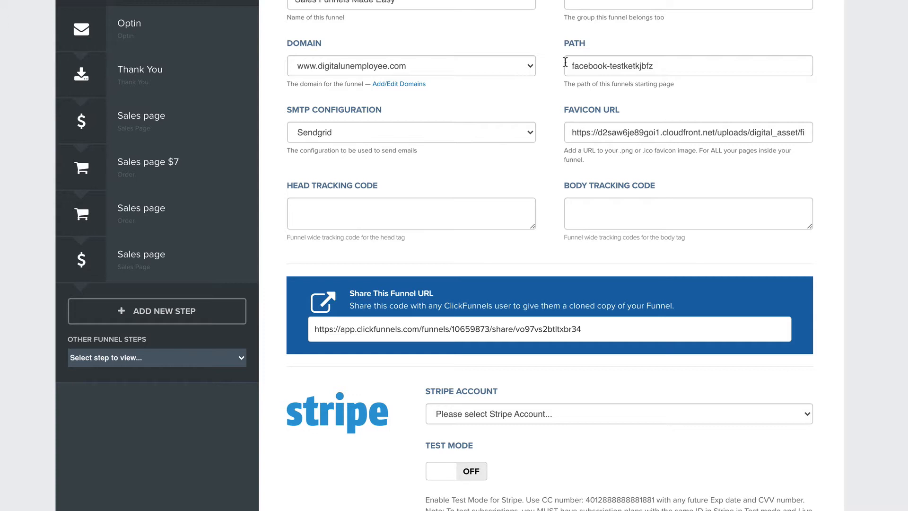
mouse_move(543, 68)
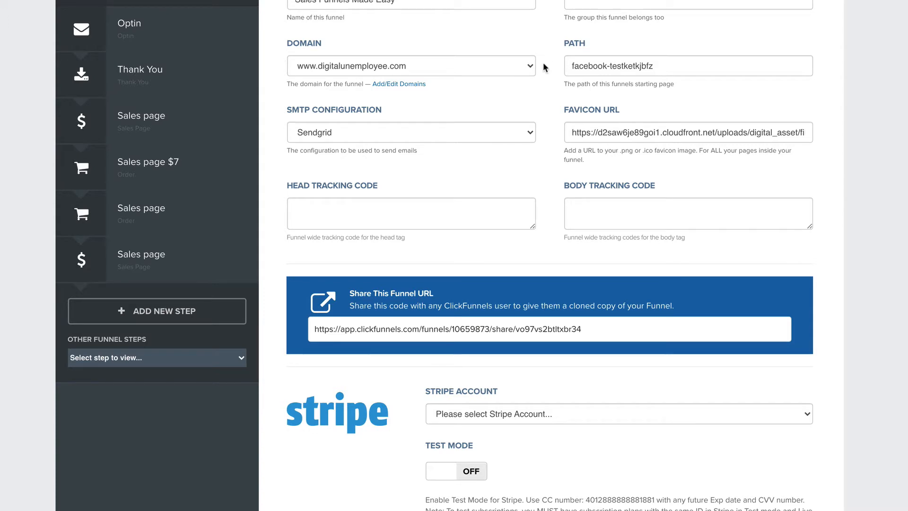
mouse_move(462, 76)
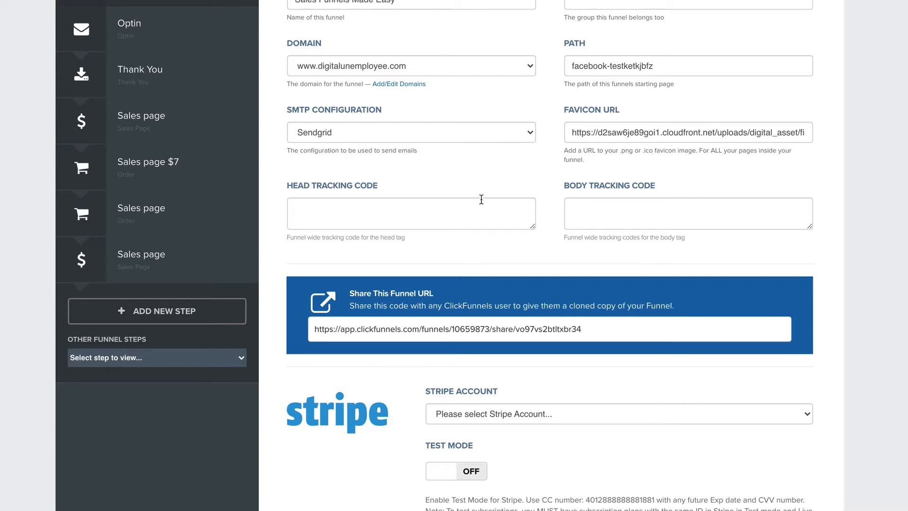
mouse_move(426, 175)
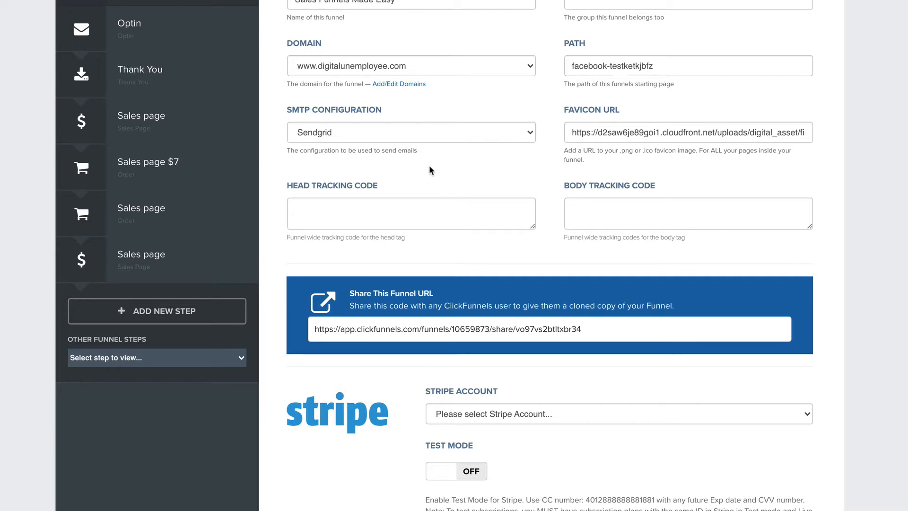
mouse_move(433, 169)
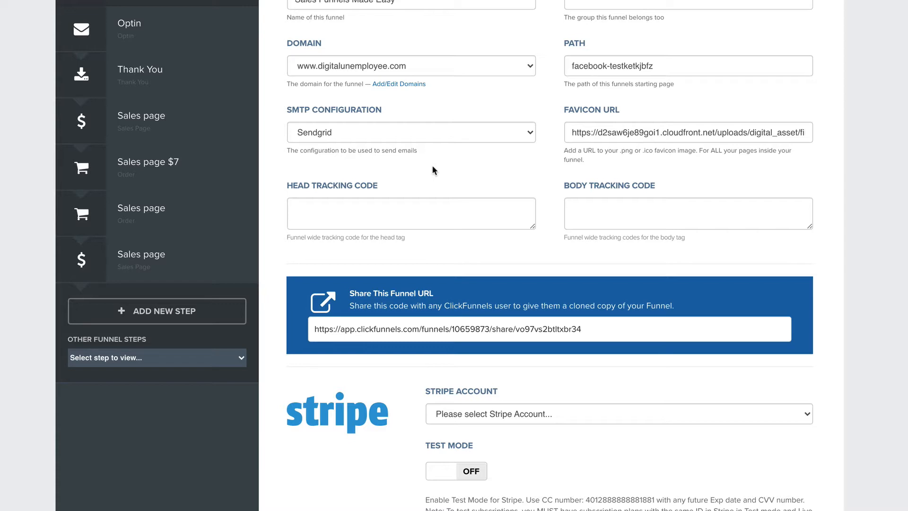
left_click(411, 65)
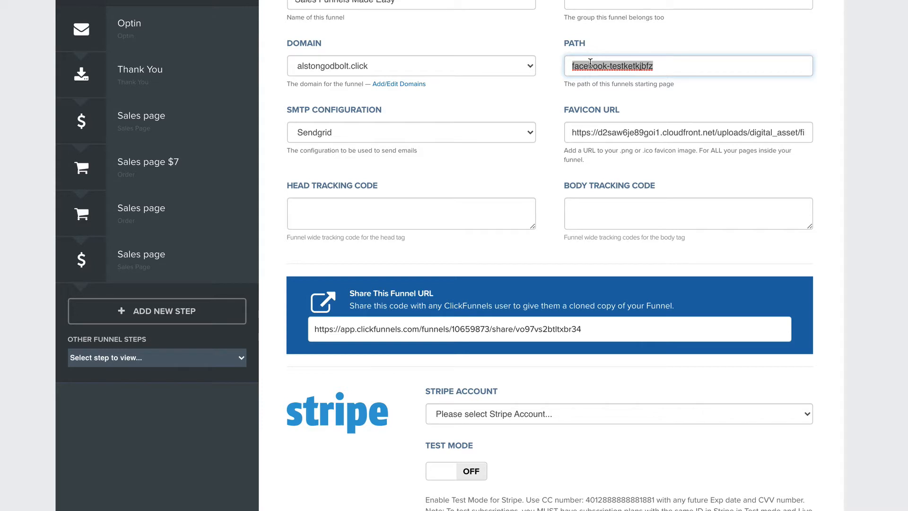
Enter salesfunnelsmadeeasy as the funnel path and scroll down to save the settings.
type("salesful")
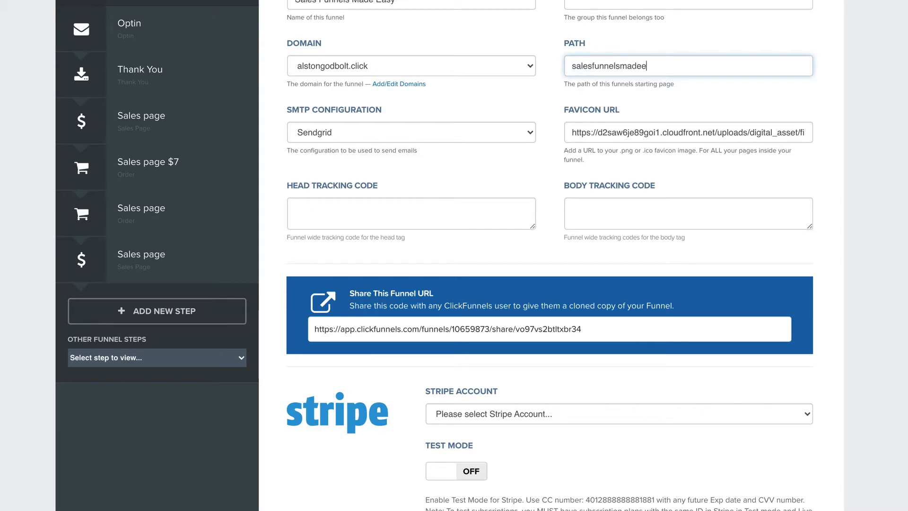
scroll("down", 3)
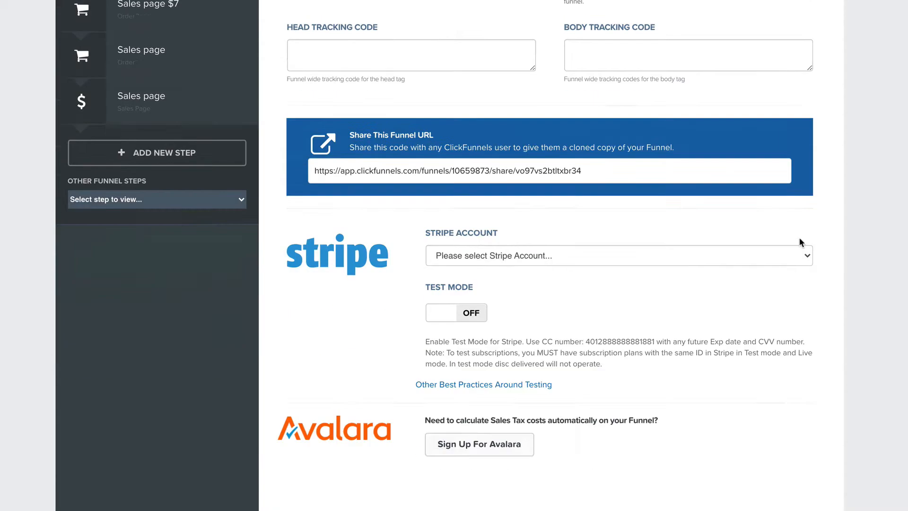
scroll("down", 3)
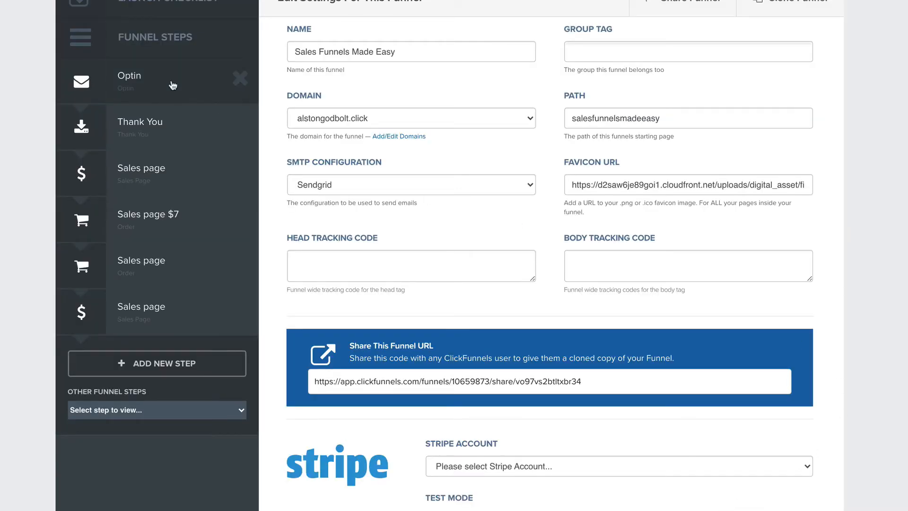
Open the Optin step overview showing its alstongodbolt.click step URL.
left_click(129, 80)
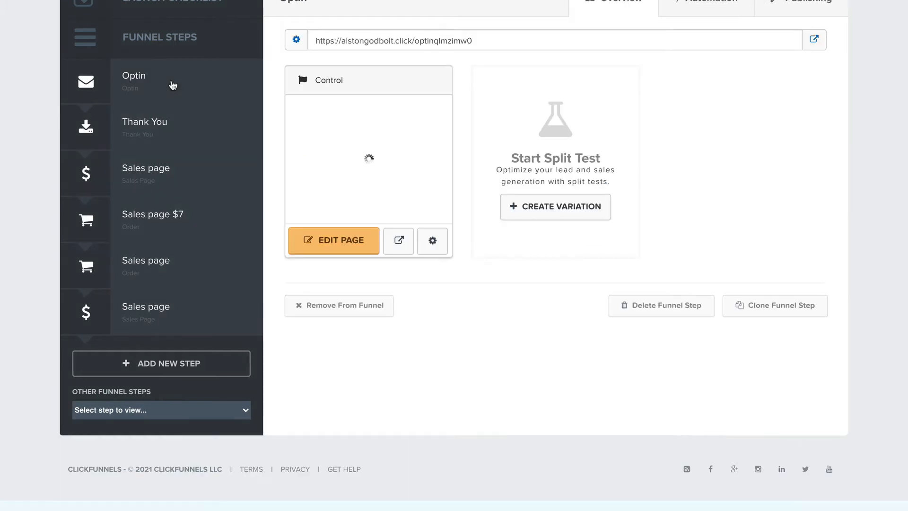
left_click(133, 80)
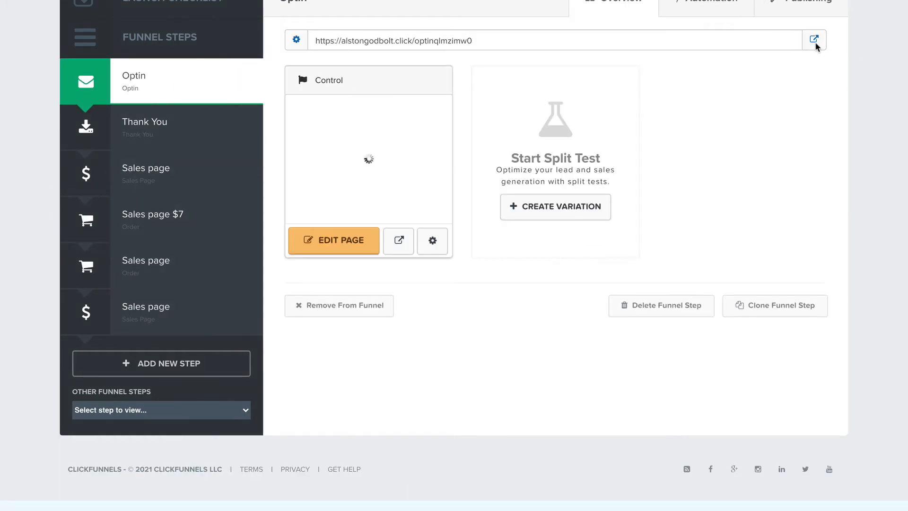
left_click(814, 40)
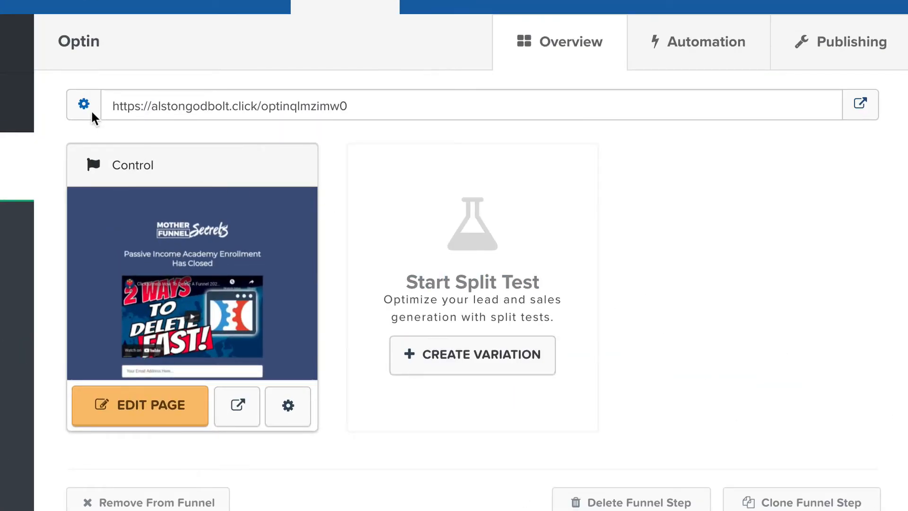
mouse_move(83, 105)
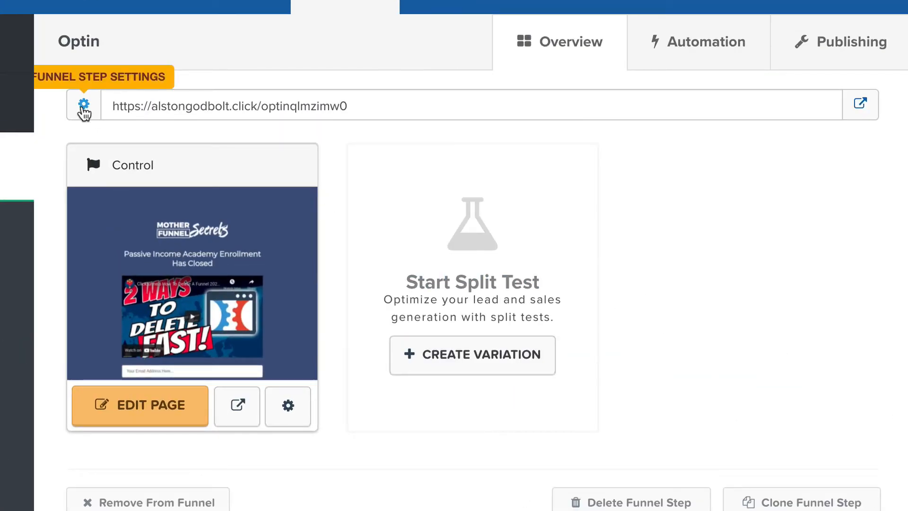
Save the Optin step path as salesfunnelsmadeeasy1 and preview the page in a new tab.
left_click(851, 42)
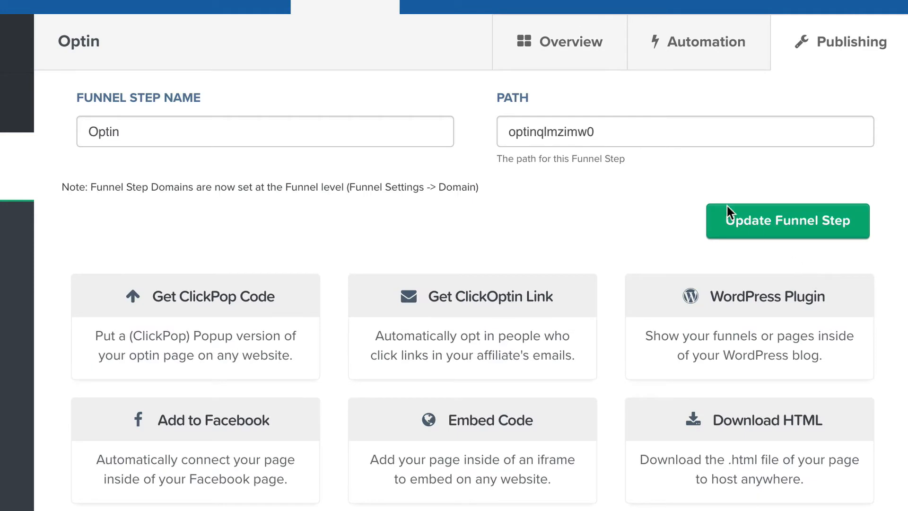
double_click(550, 131)
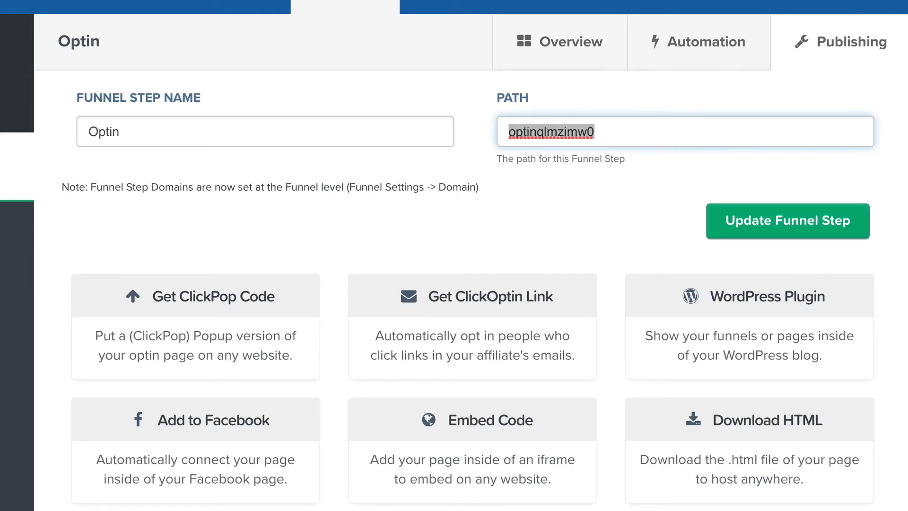
type("salesfunnels")
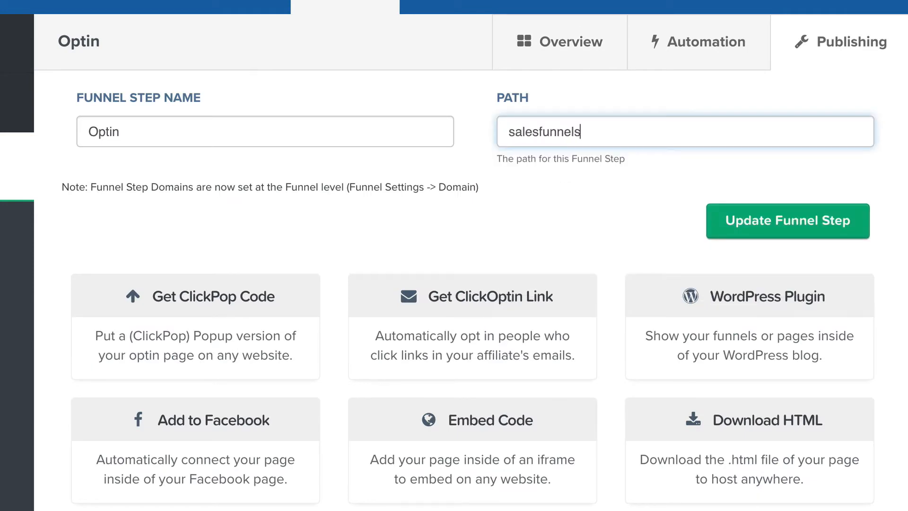
type("made")
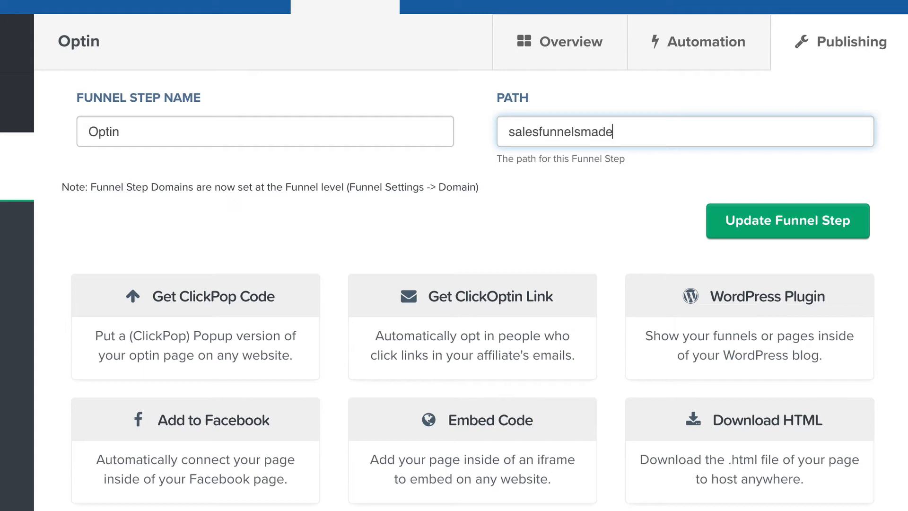
type("easy")
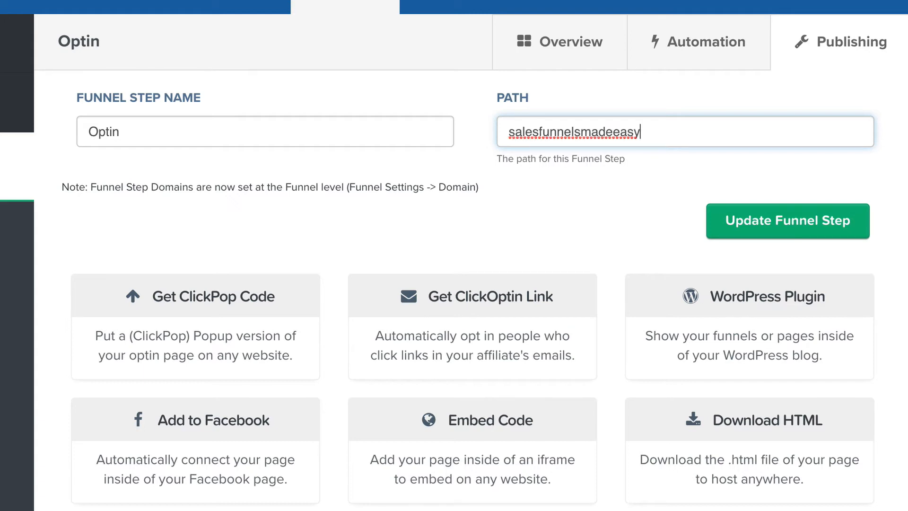
left_click(786, 221)
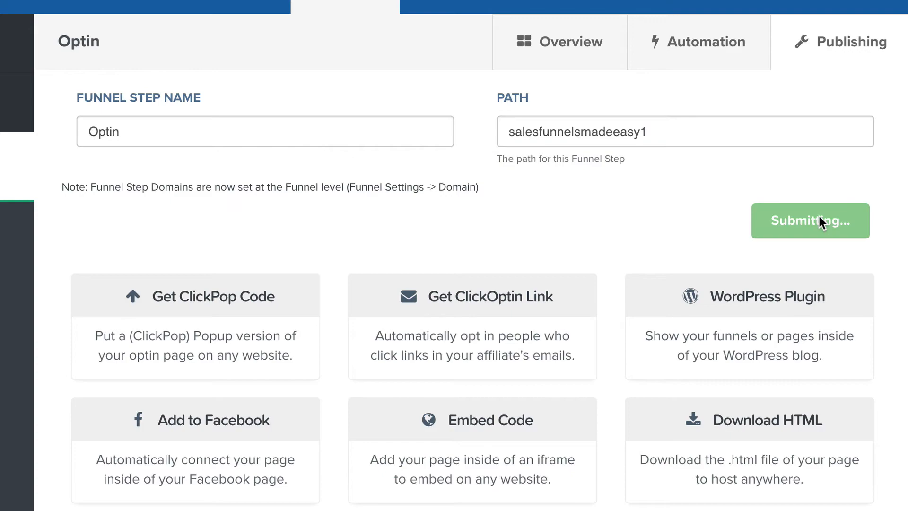
left_click(572, 41)
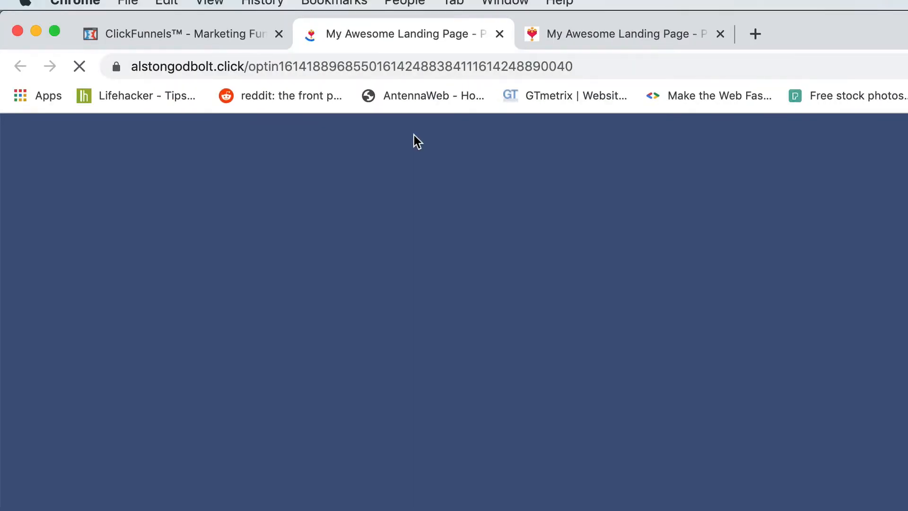
left_click(179, 33)
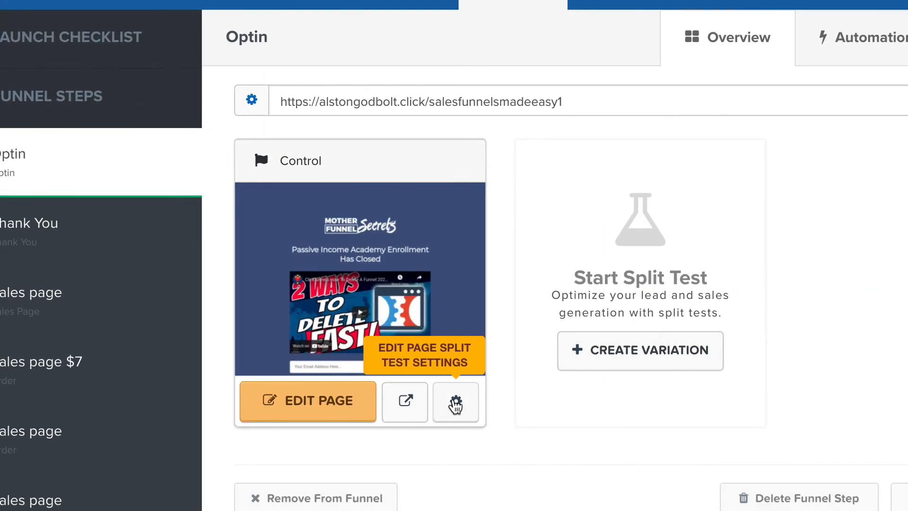
Change the Optin page path to salesfunnelsmadeeasy2 and open the live page in a new tab.
left_click(455, 402)
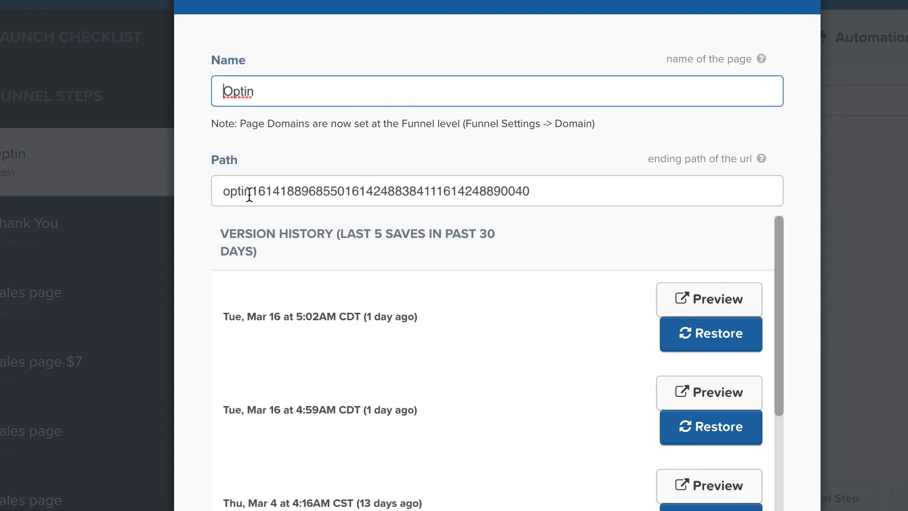
type("s")
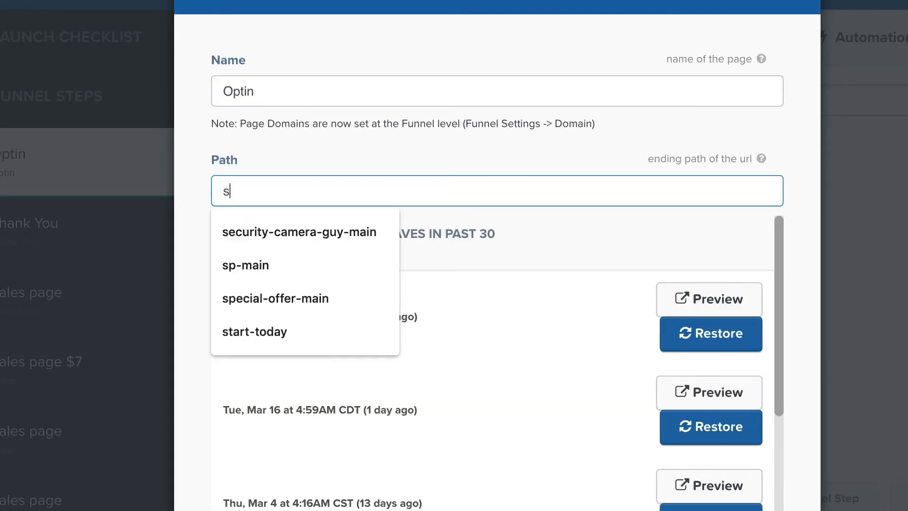
type("alesfunnelsm")
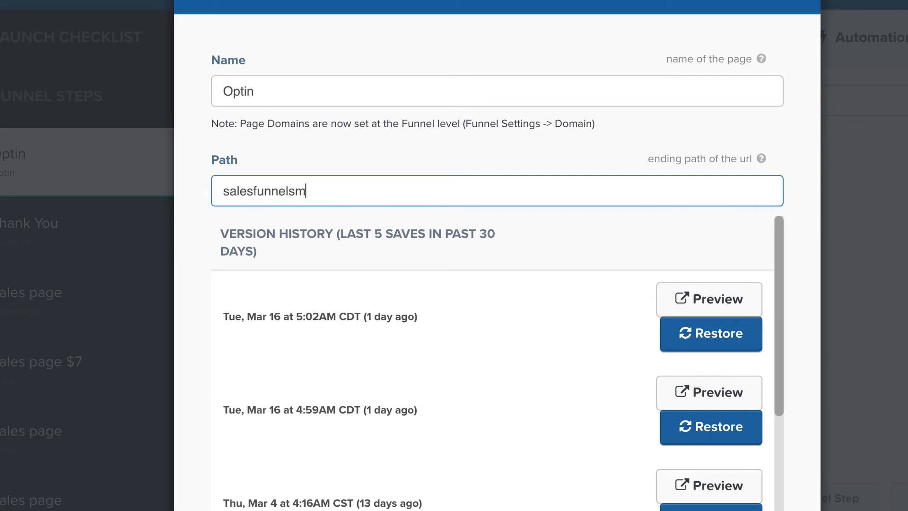
type("adeeasy2")
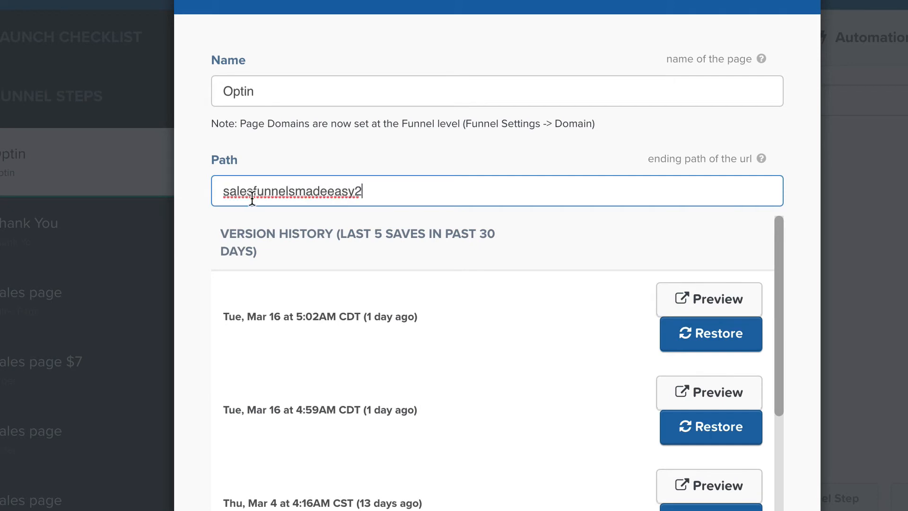
mouse_move(371, 351)
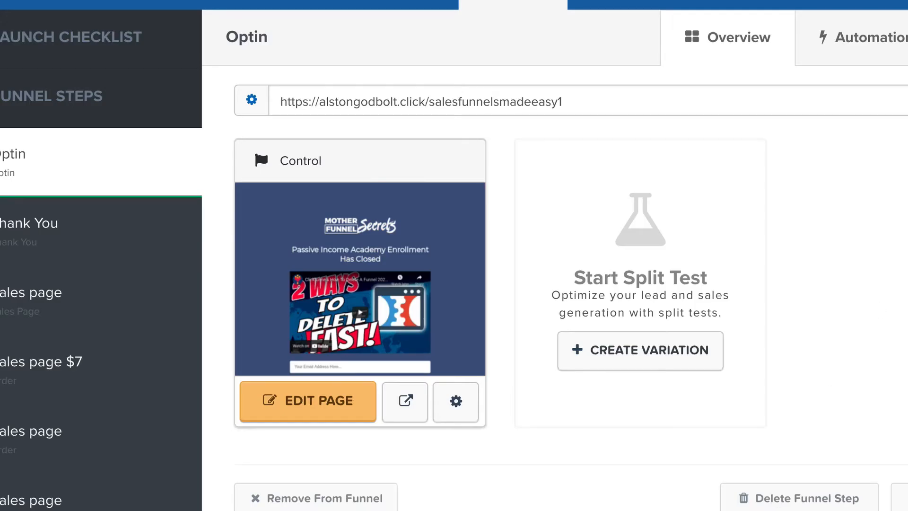
left_click(403, 401)
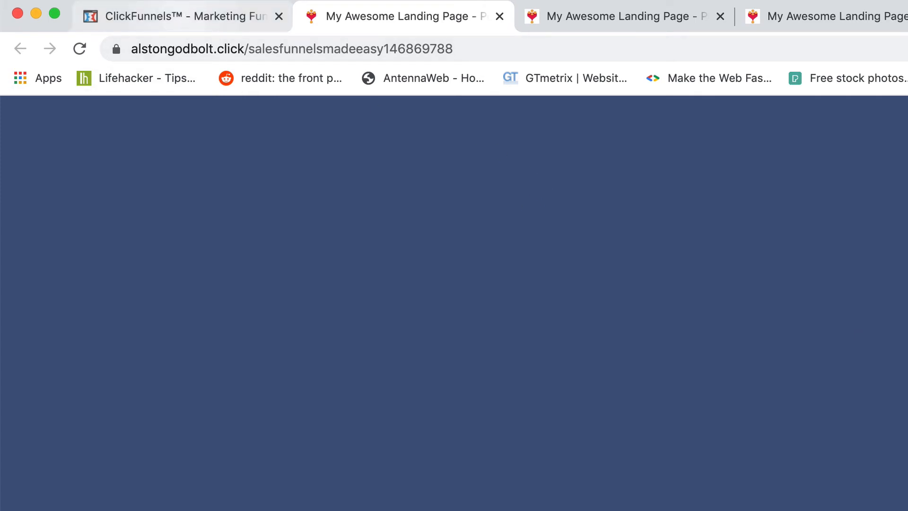
Reopen the Optin page settings to confirm path salesfunnelsmadeeasy2, then close them.
left_click(421, 437)
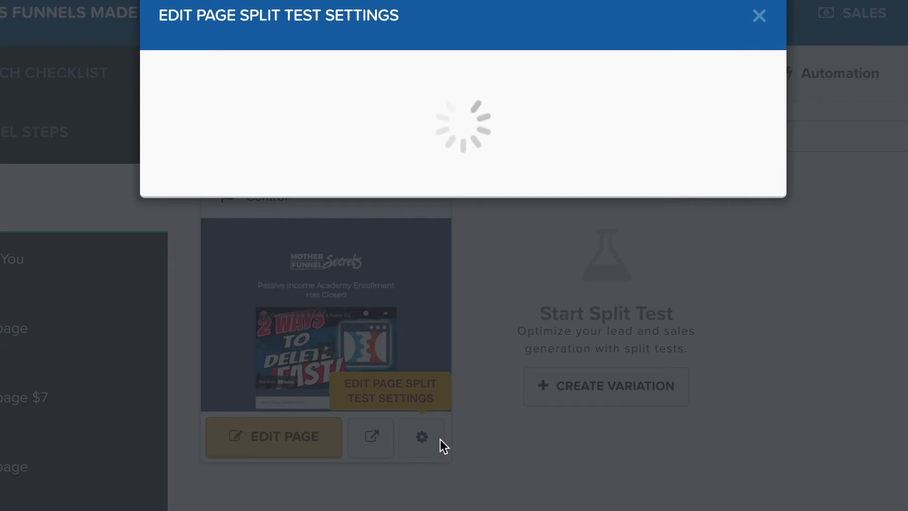
left_click(421, 437)
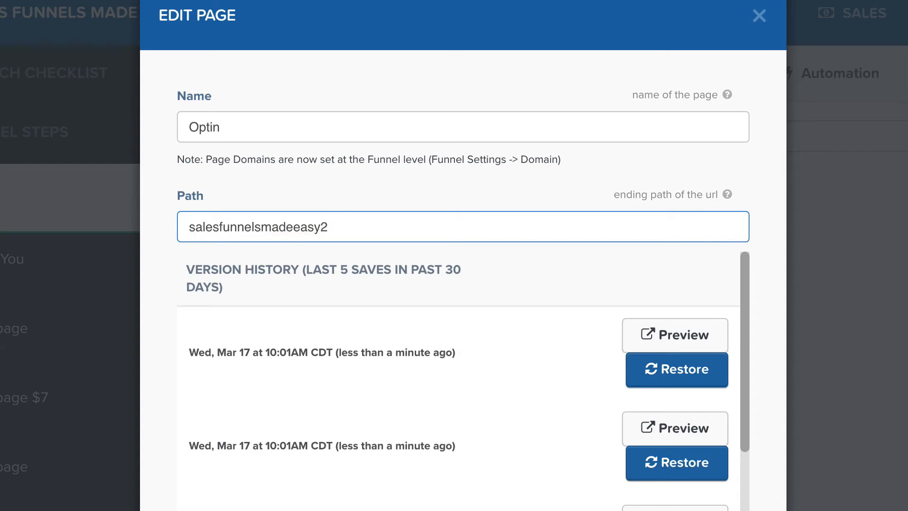
left_click(759, 15)
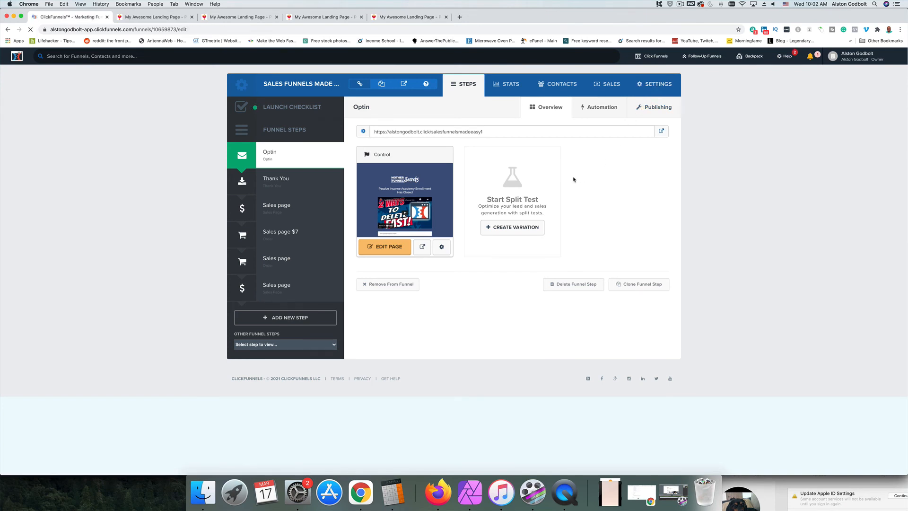
Review the funnel's alstongodbolt.click domain and path, then open the Thank You step overview.
left_click(653, 84)
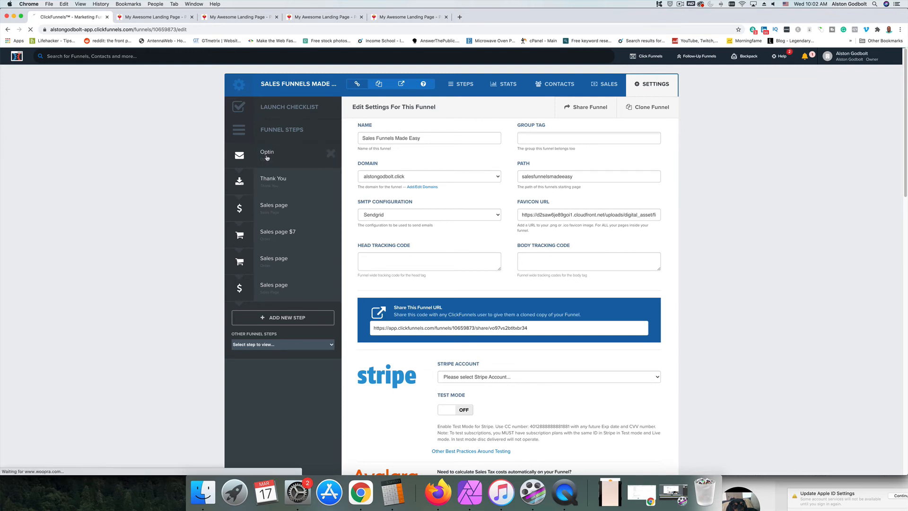
left_click(267, 155)
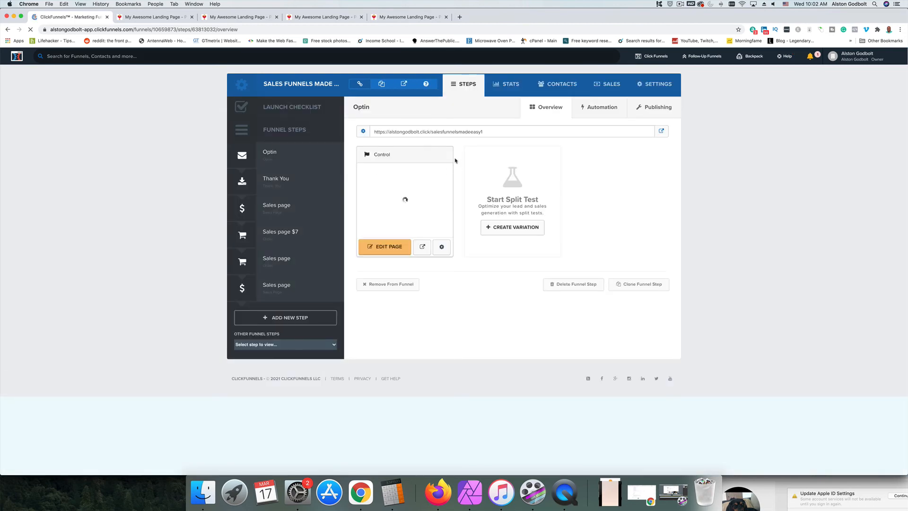
left_click(269, 154)
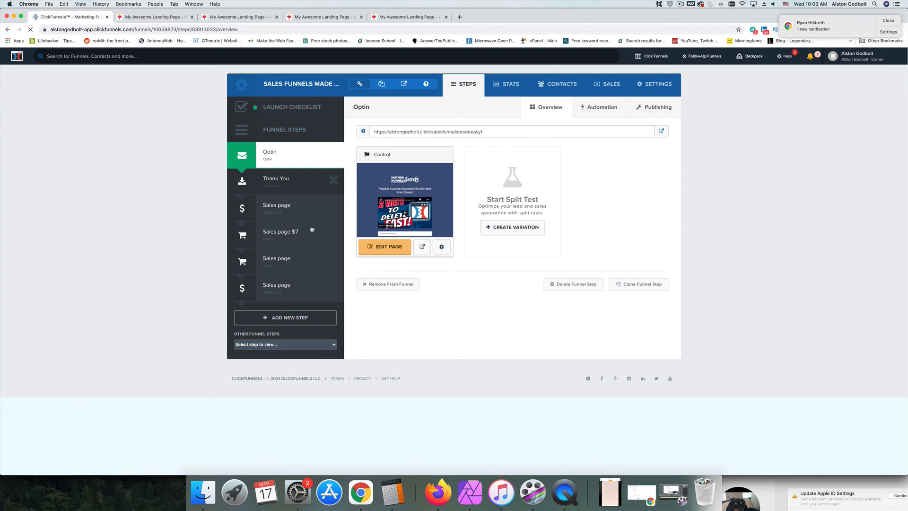
left_click(277, 181)
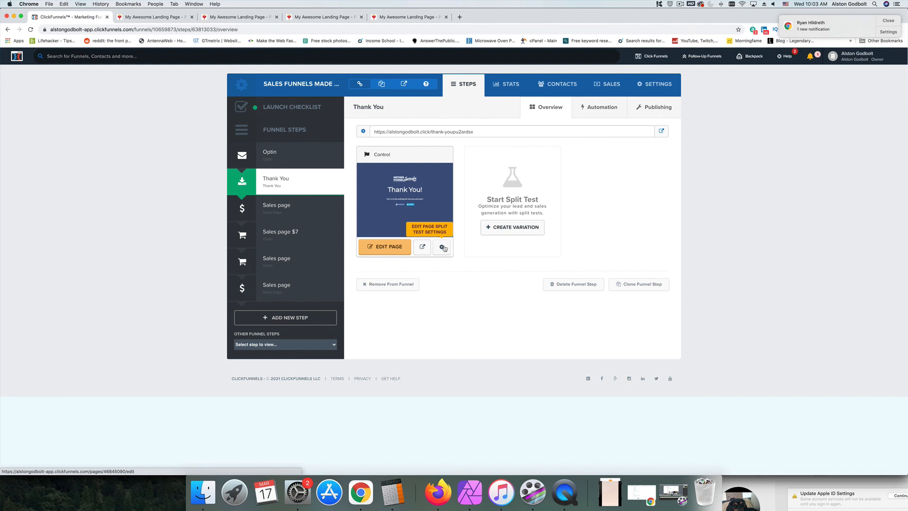
mouse_move(476, 220)
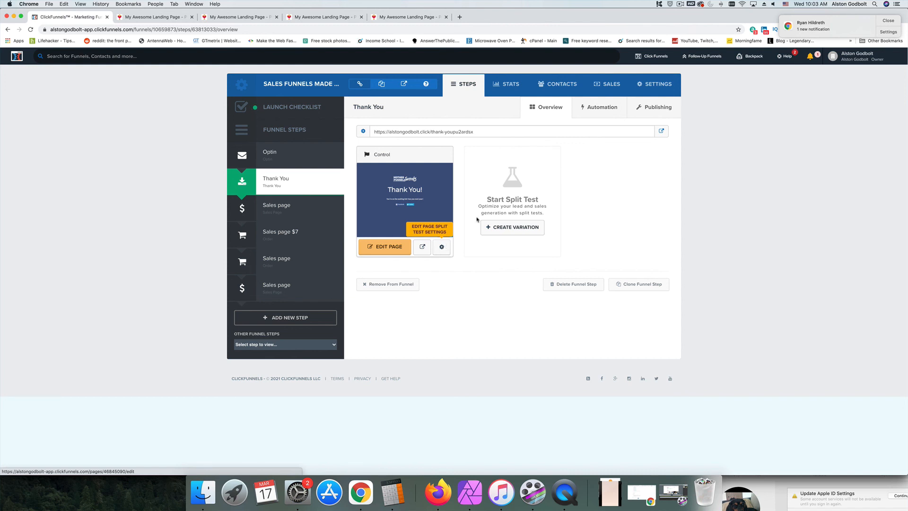
mouse_move(731, 204)
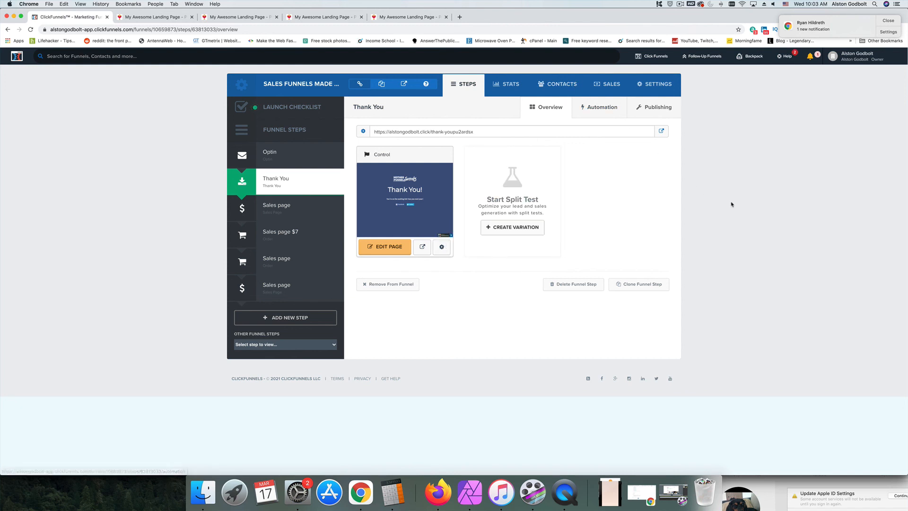